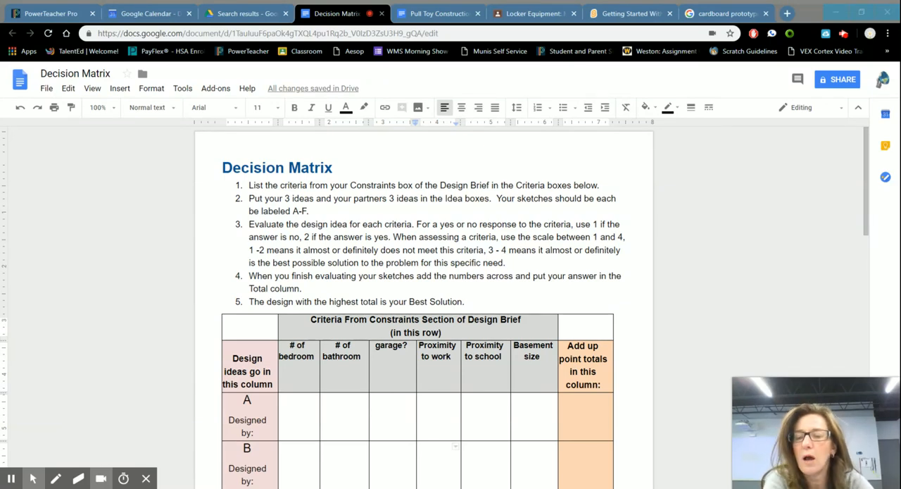
# Step: Scroll to the matrix and replace idea A's Designed by placeholder with 'Mr. Kaplan's'
pyautogui.scroll(-3)
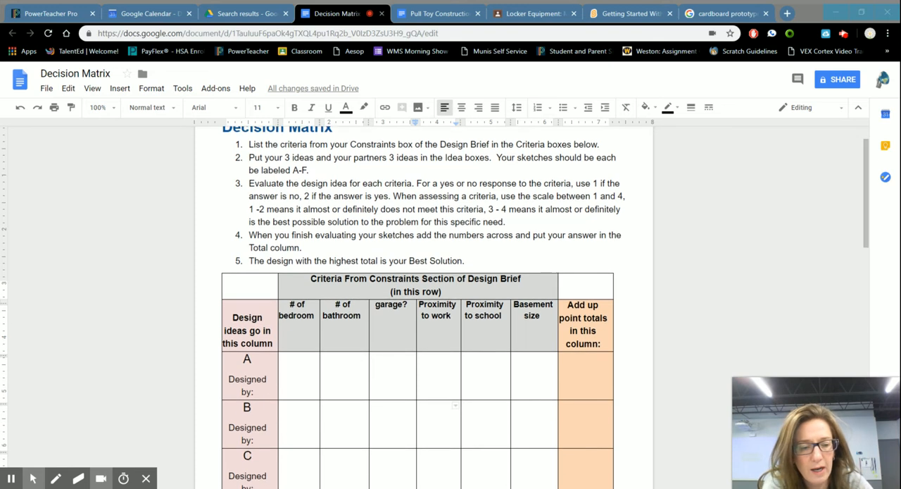
pyautogui.scroll(-3)
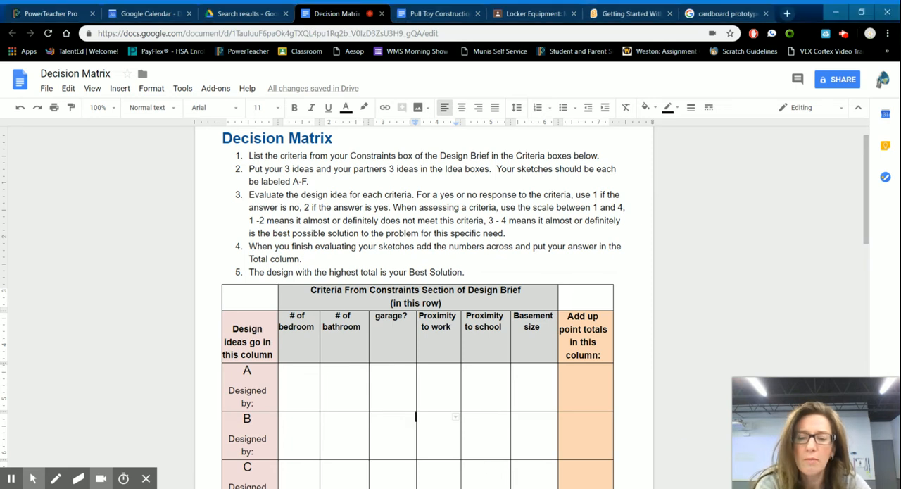
pyautogui.scroll(-3)
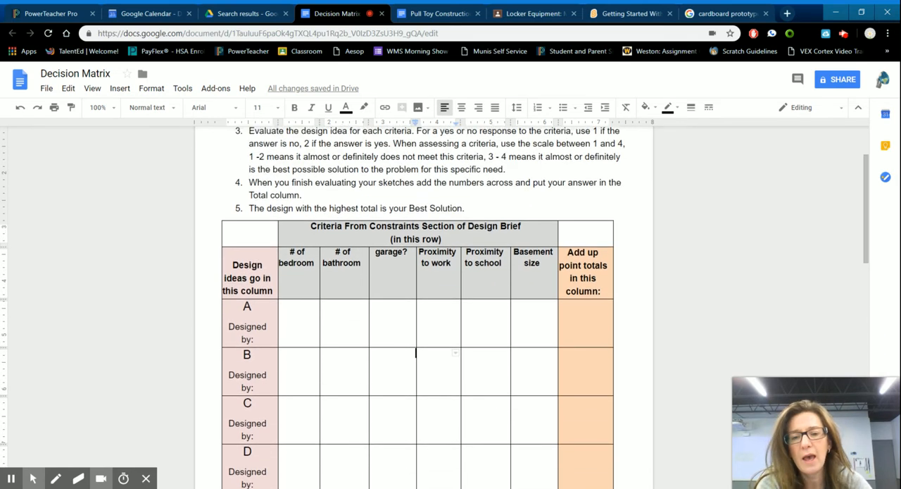
pyautogui.scroll(-3)
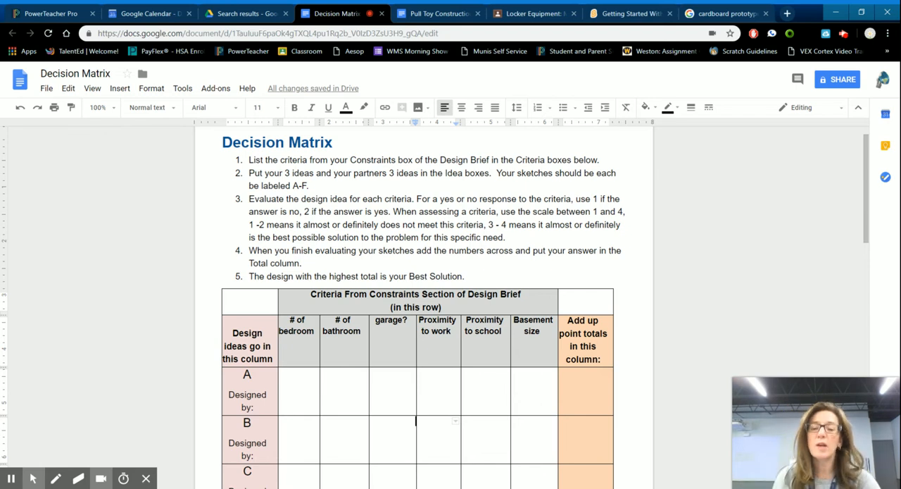
pyautogui.scroll(-3)
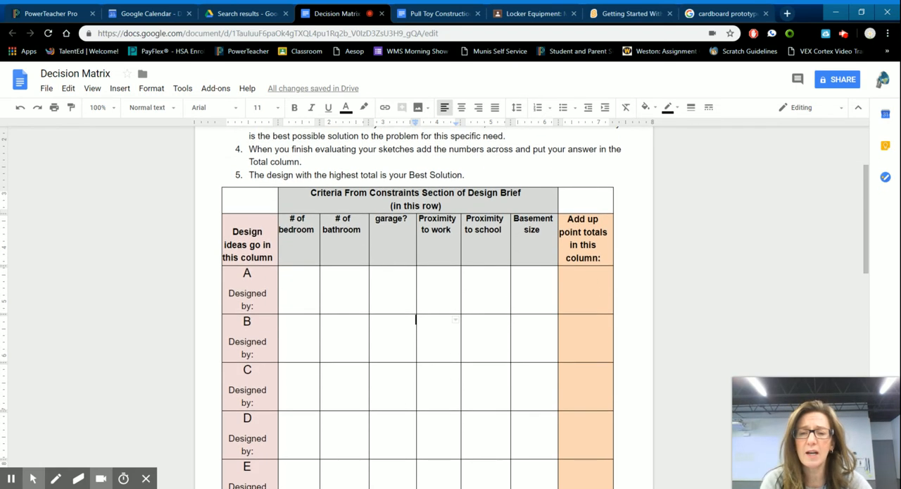
pyautogui.scroll(3)
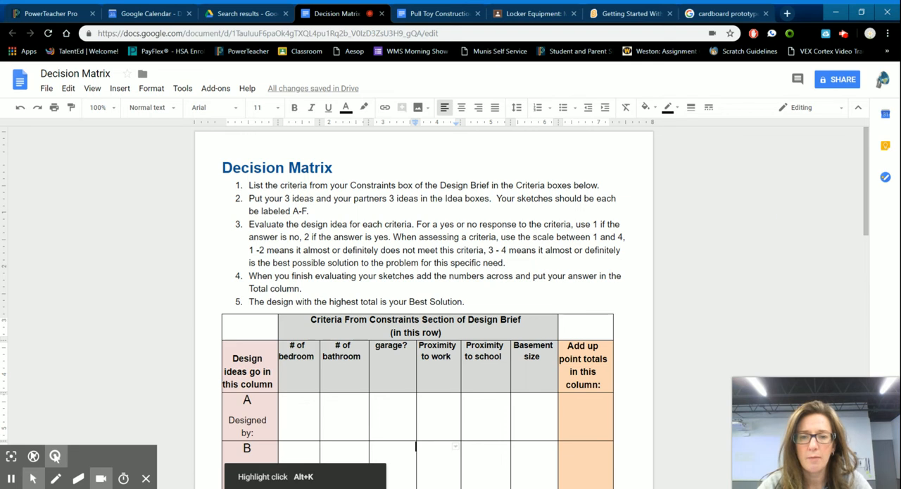
pyautogui.scroll(-3)
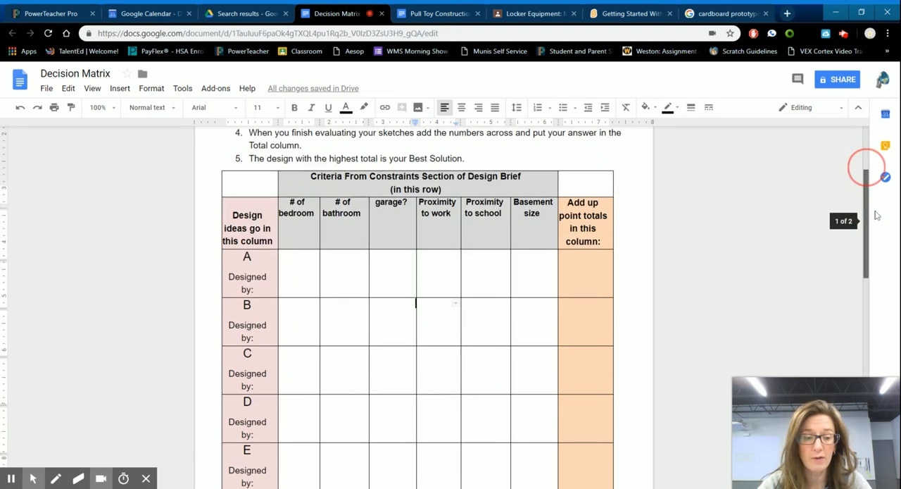
pyautogui.scroll(-3)
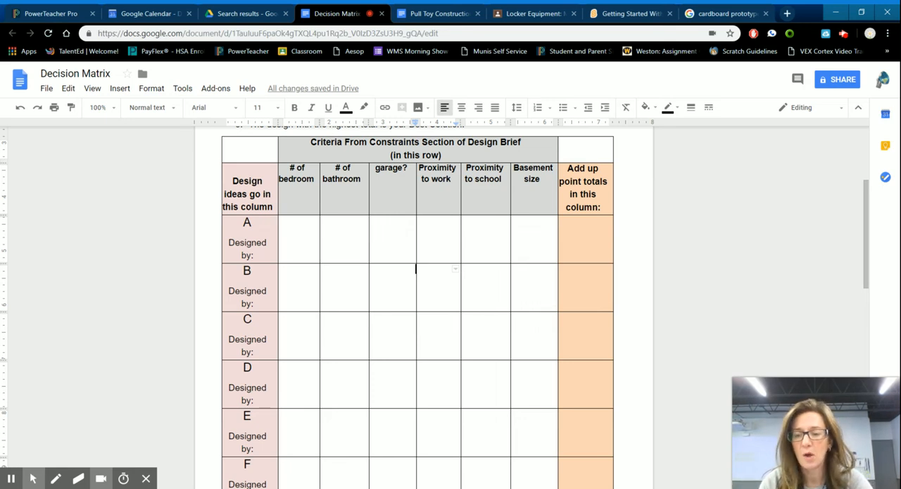
pyautogui.click(55, 478)
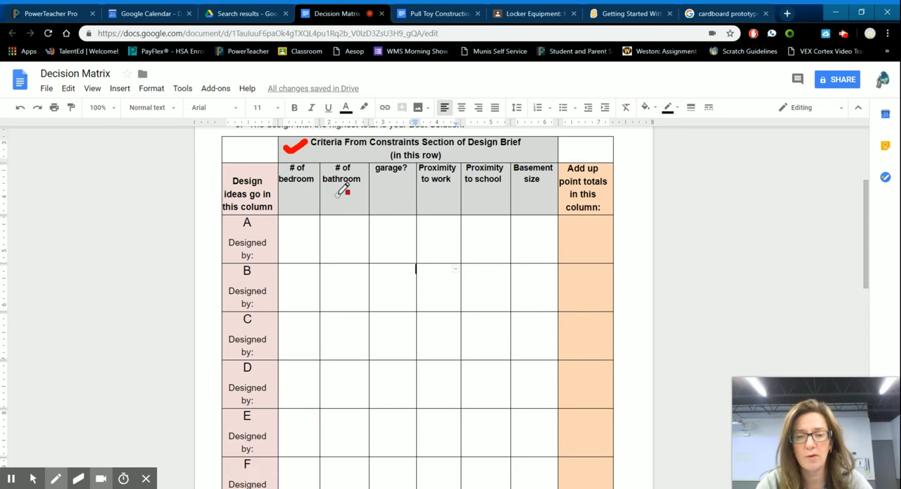
pyautogui.moveTo(442, 185)
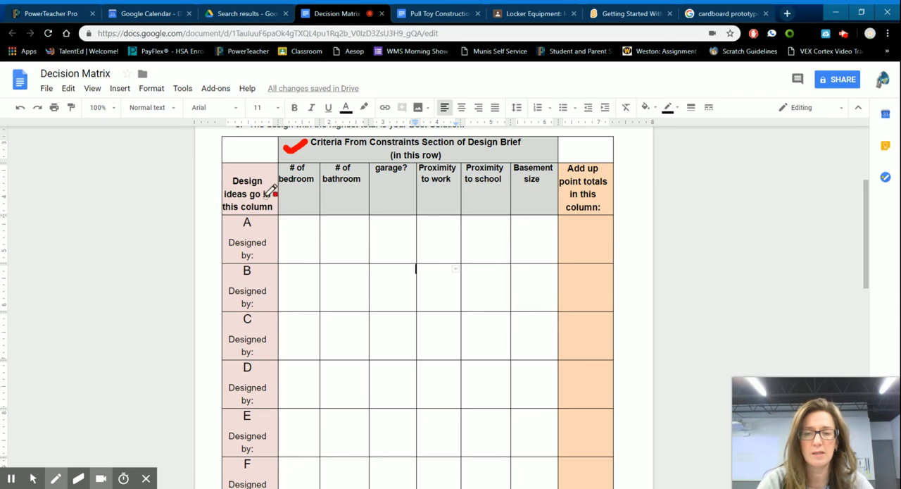
pyautogui.moveTo(251, 147)
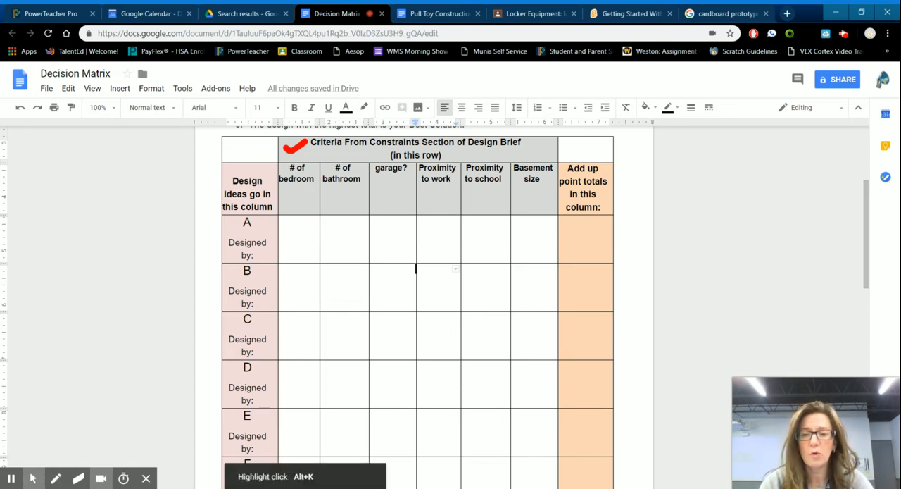
pyautogui.scroll(-3)
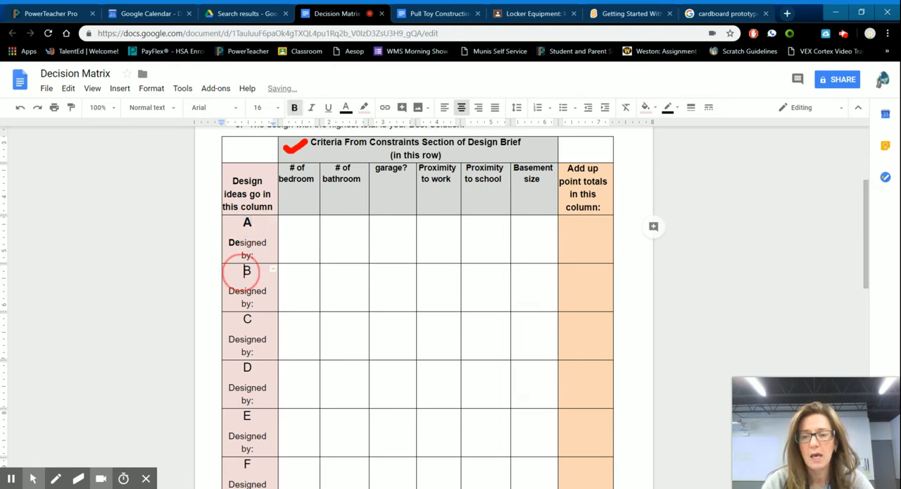
pyautogui.click(295, 107)
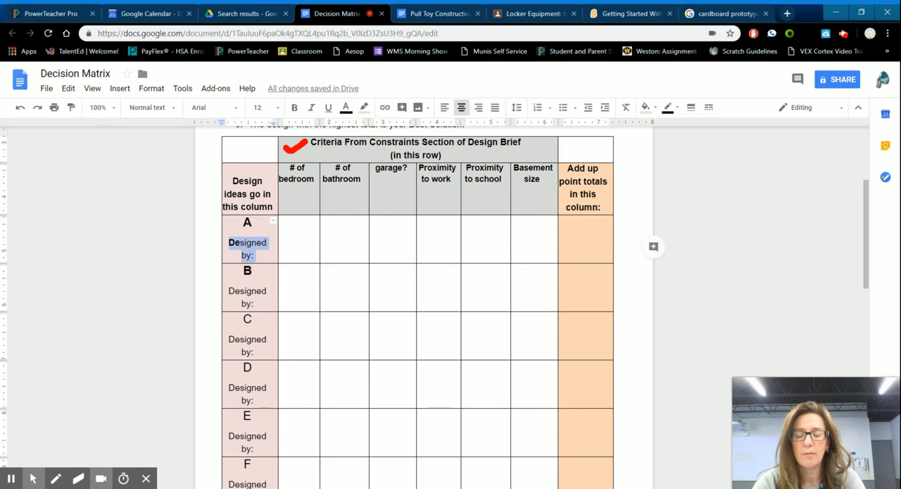
pyautogui.write('Mr.')
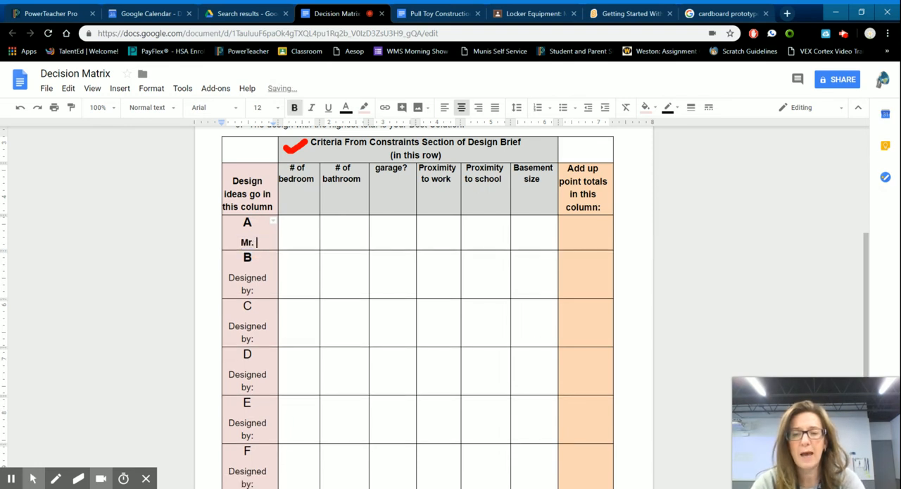
pyautogui.write("Kaplan's")
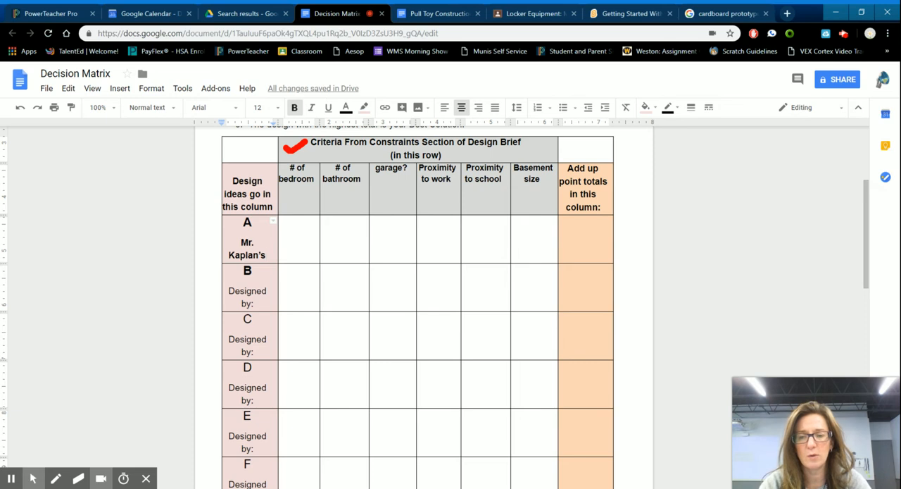
# Step: Replace idea B's Designed by placeholder with 'Mrs. Kaplan' and select the name
pyautogui.doubleClick(247, 290)
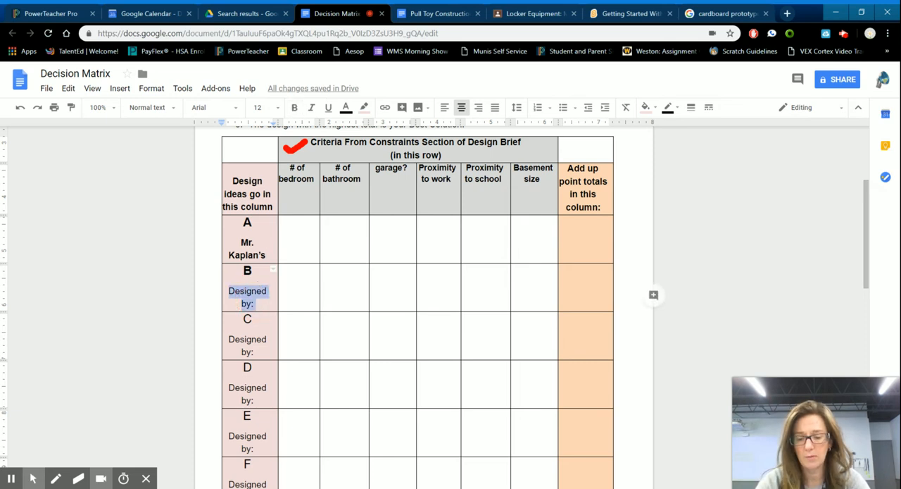
pyautogui.write('Mrs')
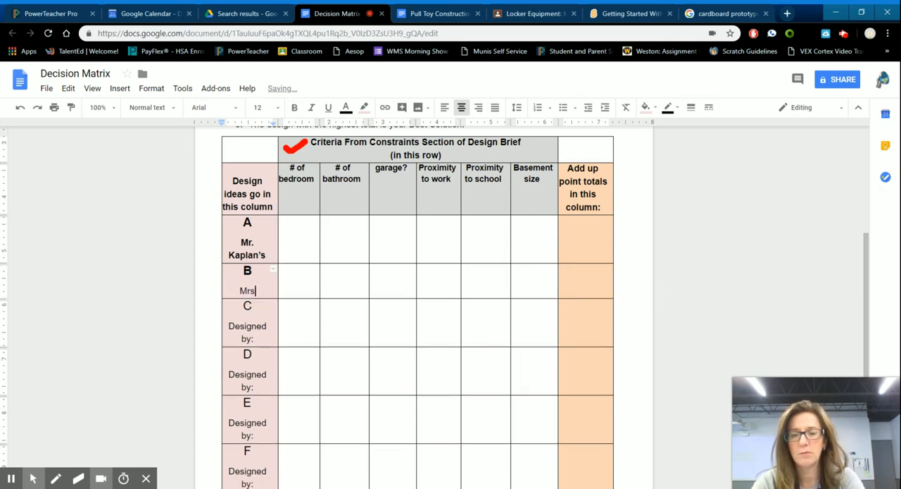
pyautogui.write('. Kaplan')
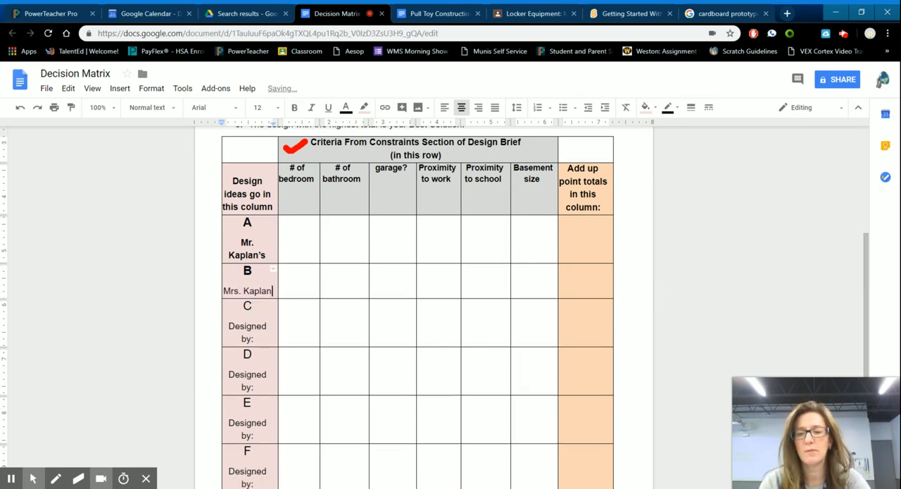
pyautogui.doubleClick(247, 291)
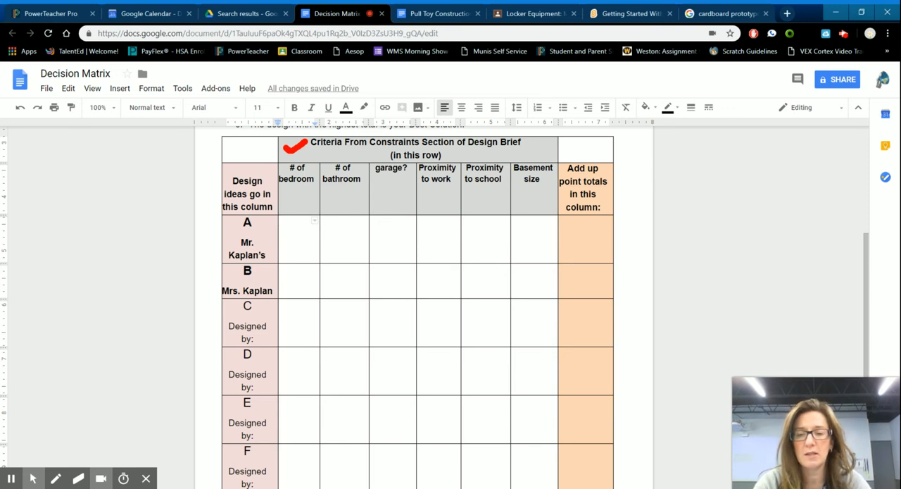
# Step: Enter bedroom scores 2 and 4 and bathroom scores 4 and 3 for houses A and B
pyautogui.click(279, 221)
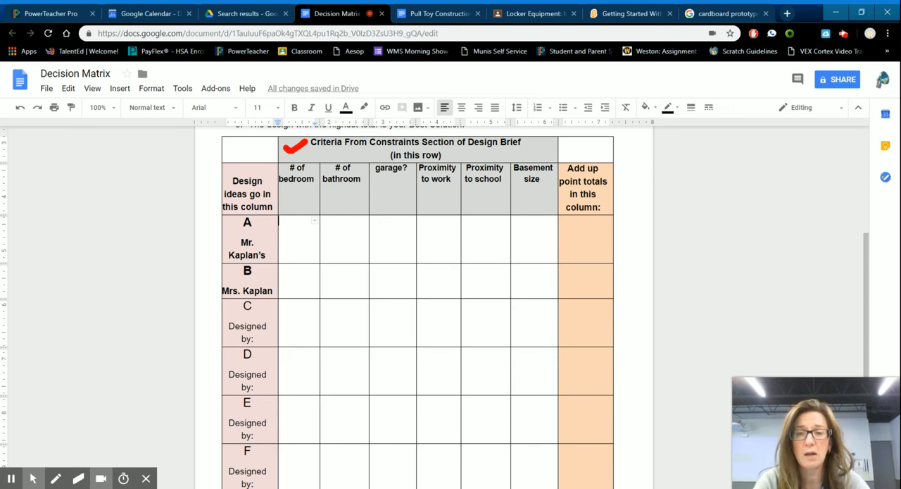
pyautogui.moveTo(296, 220); pyautogui.dragTo(549, 282)
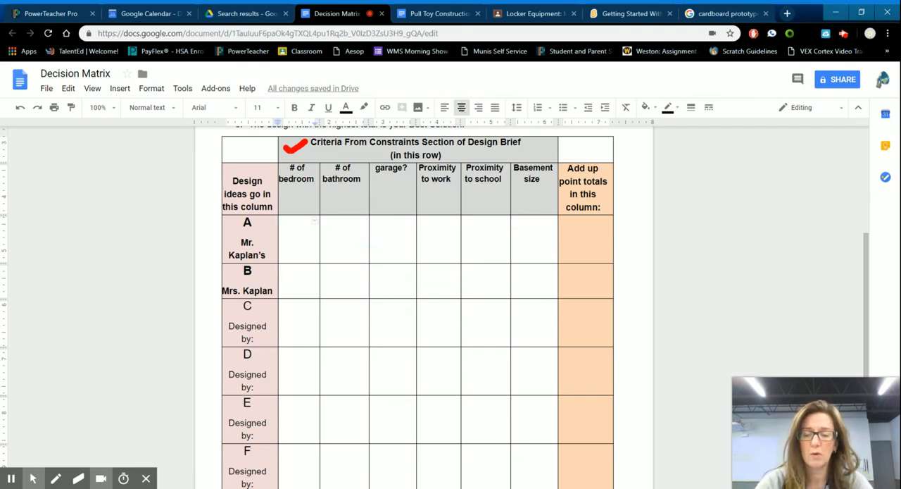
pyautogui.write('2')
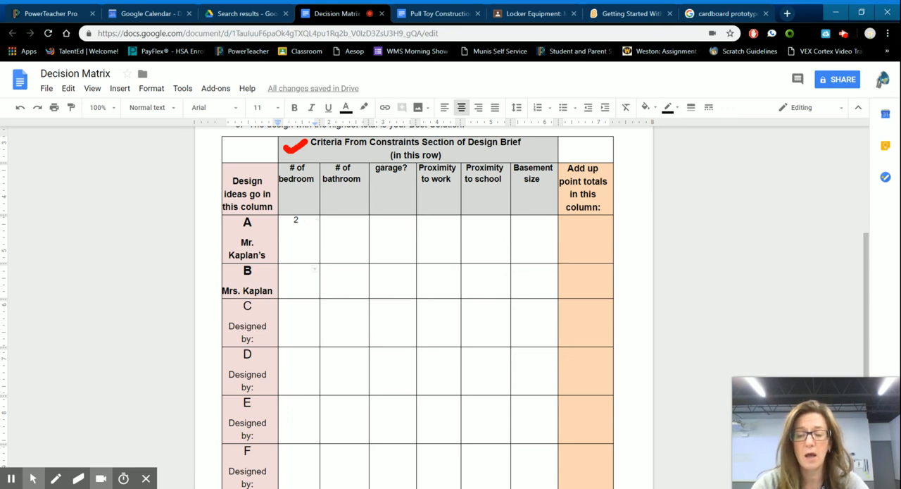
pyautogui.write('4')
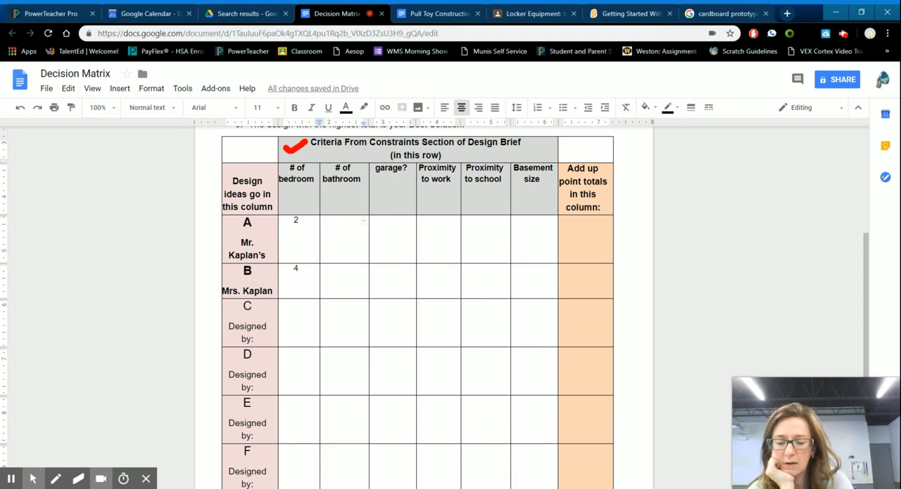
pyautogui.write('4')
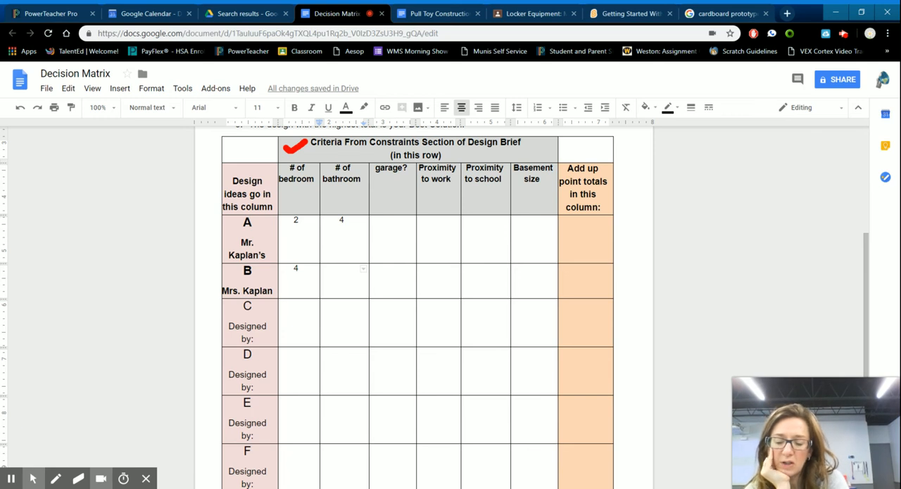
pyautogui.write('1')
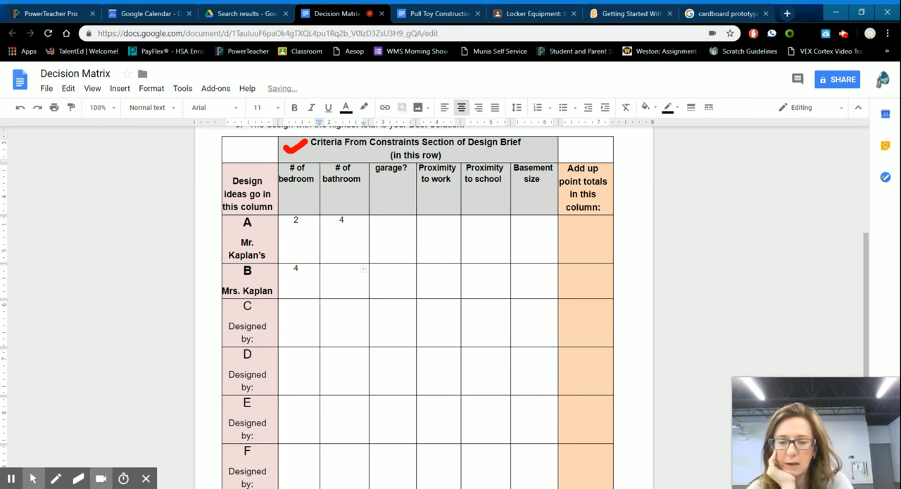
pyautogui.write('3')
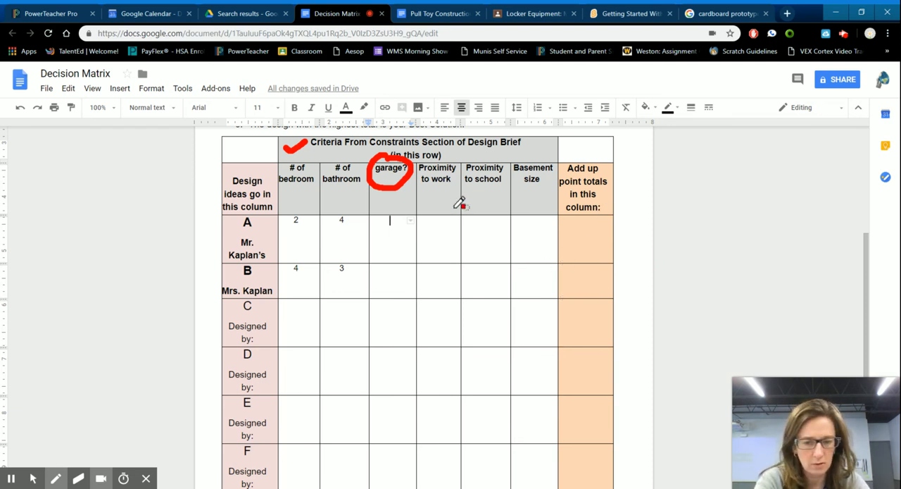
pyautogui.moveTo(598, 268)
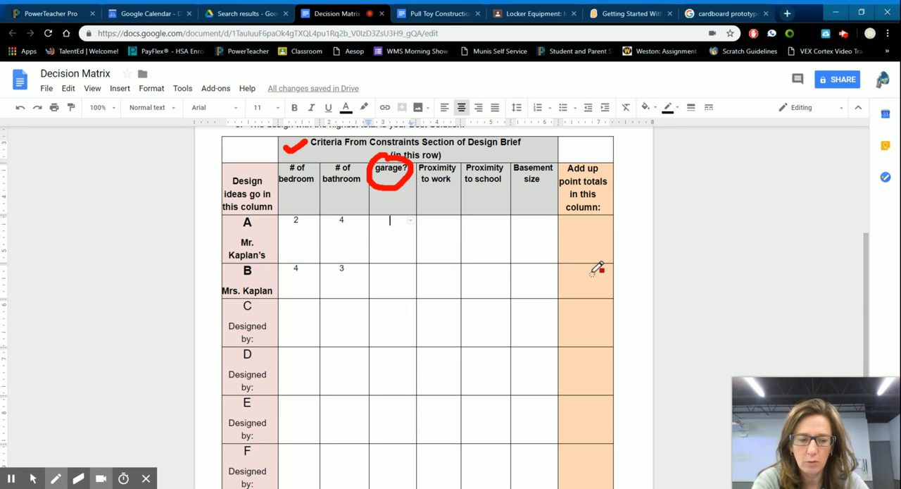
pyautogui.moveTo(567, 242)
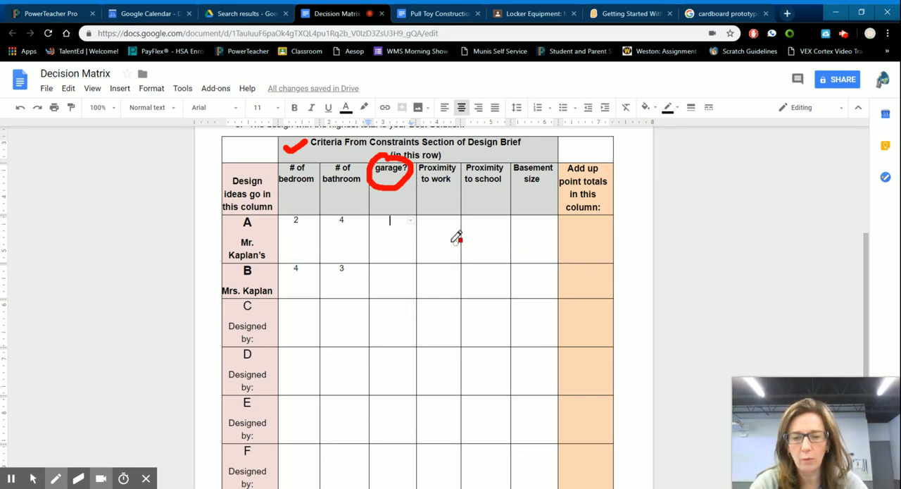
pyautogui.moveTo(444, 235)
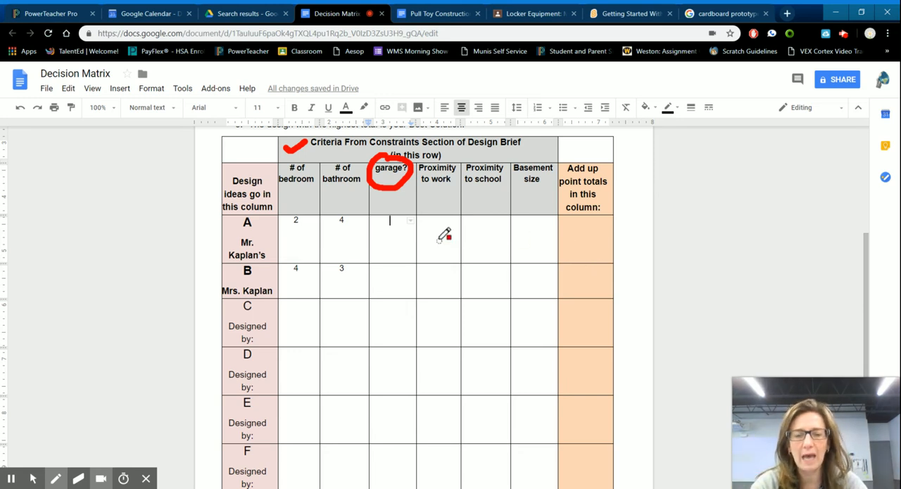
pyautogui.moveTo(440, 241)
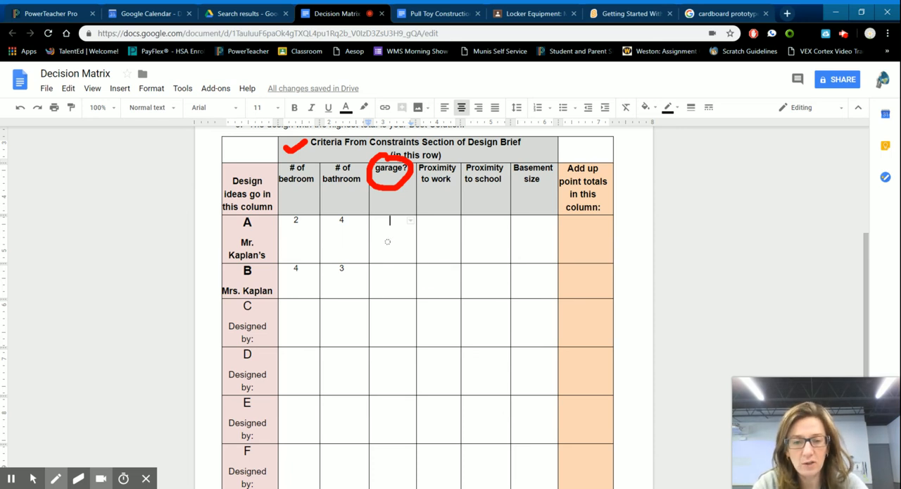
pyautogui.moveTo(388, 191)
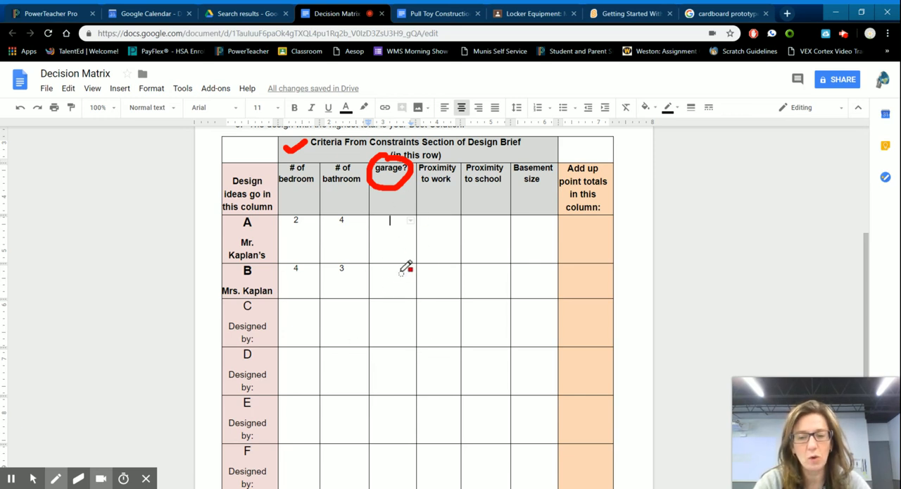
pyautogui.moveTo(286, 159)
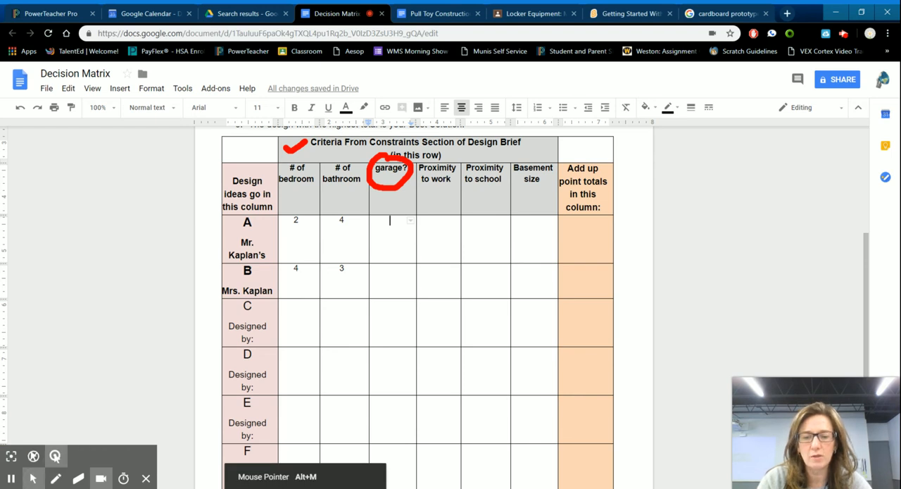
# Step: Enter garage, work, school and basement scores: A 2,2,4,4 and B 1,4,4,1
pyautogui.write('1')
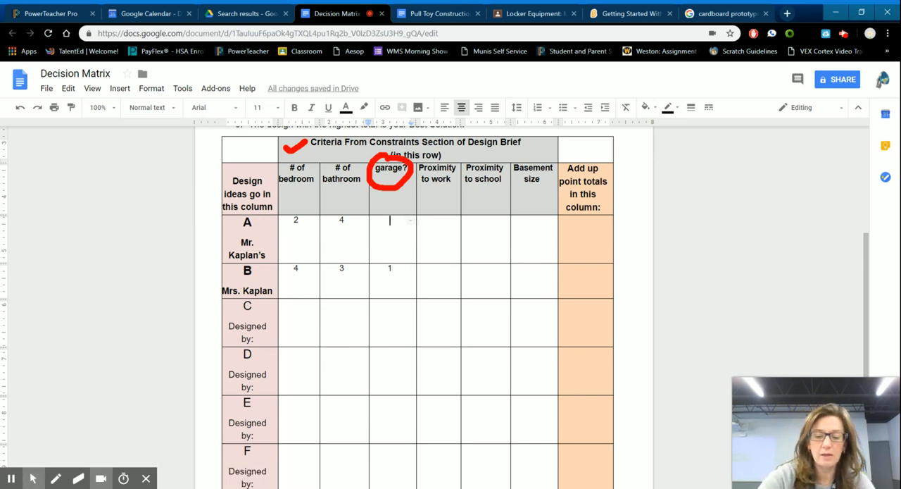
pyautogui.write('2')
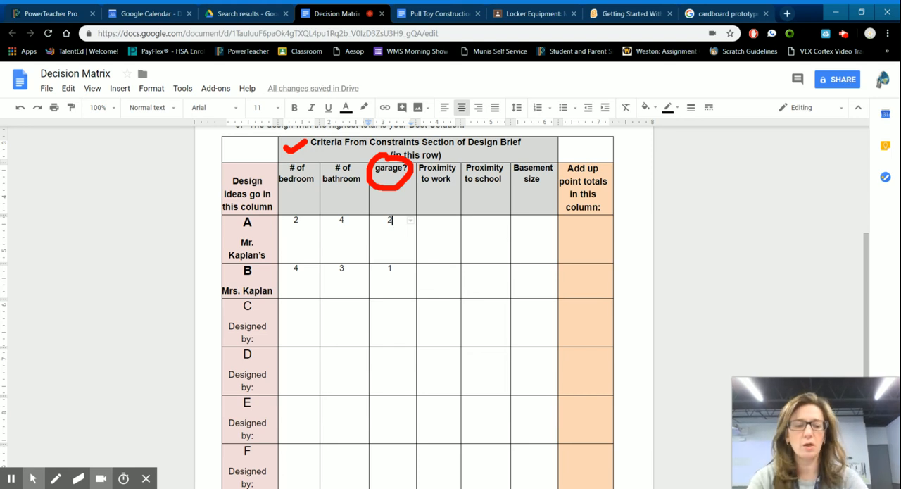
pyautogui.click(437, 220)
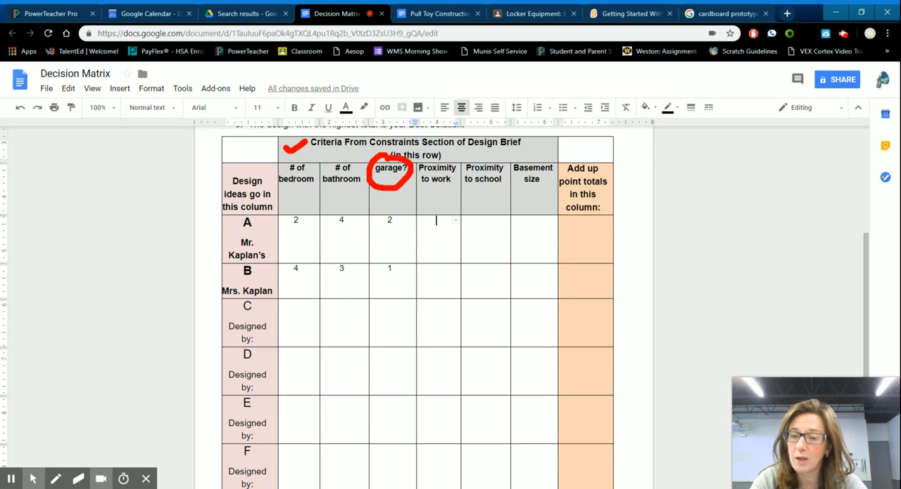
pyautogui.write('4')
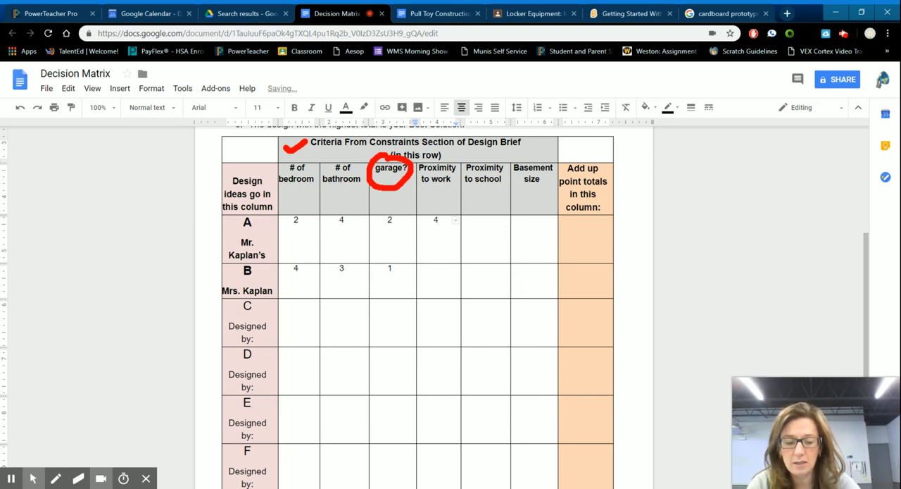
pyautogui.write('2')
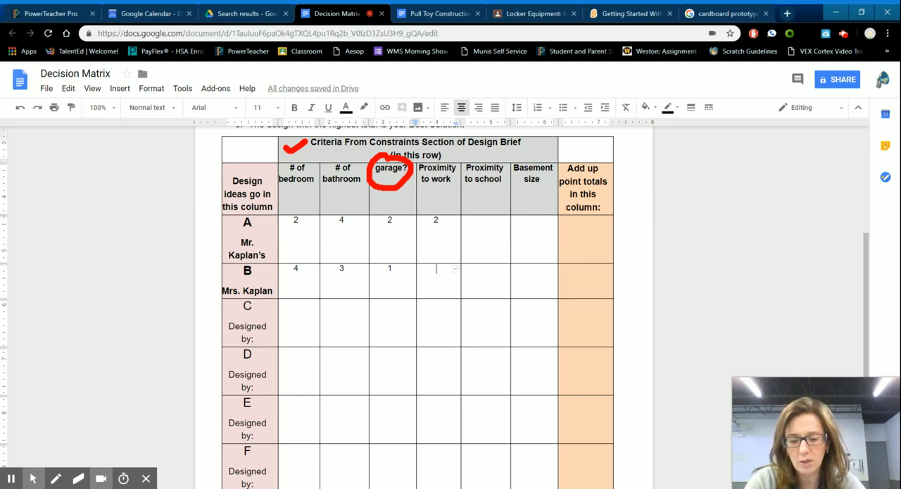
pyautogui.write('4')
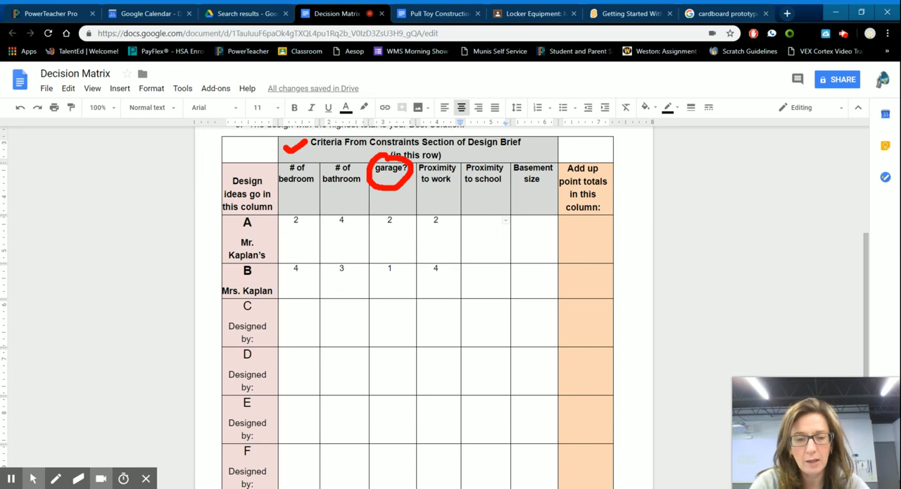
pyautogui.write('4')
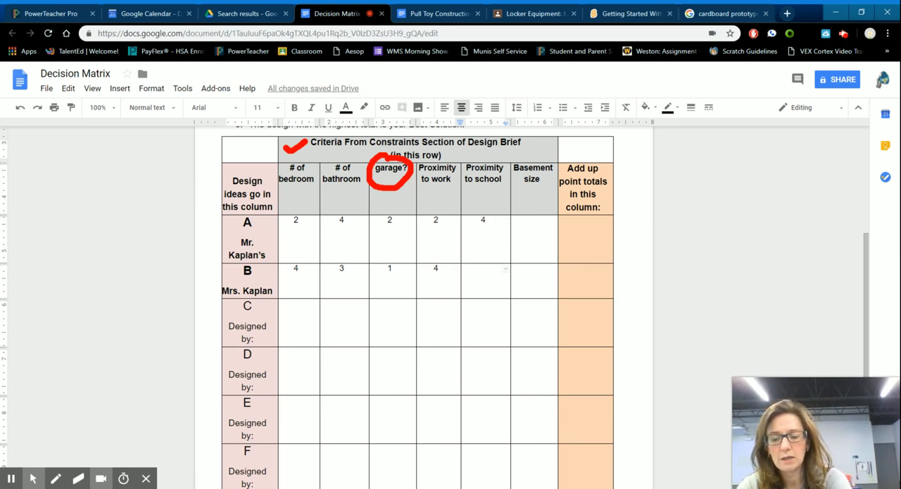
pyautogui.write('4')
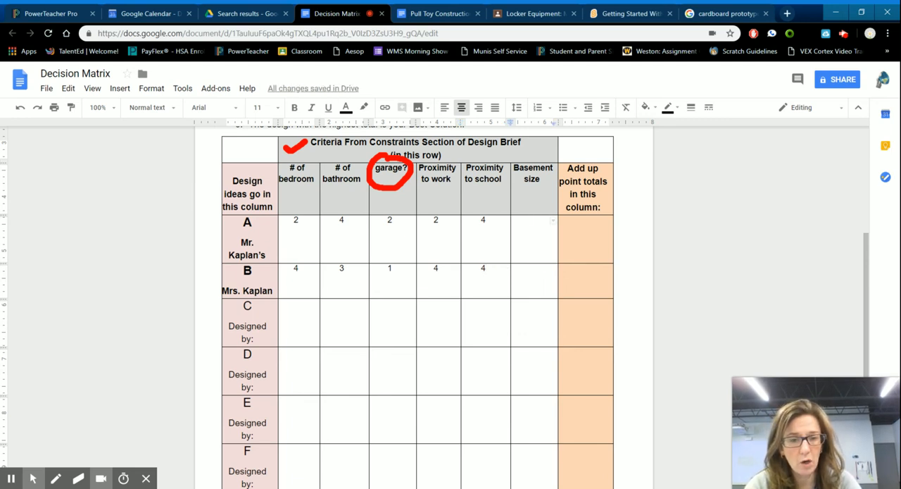
pyautogui.write('4')
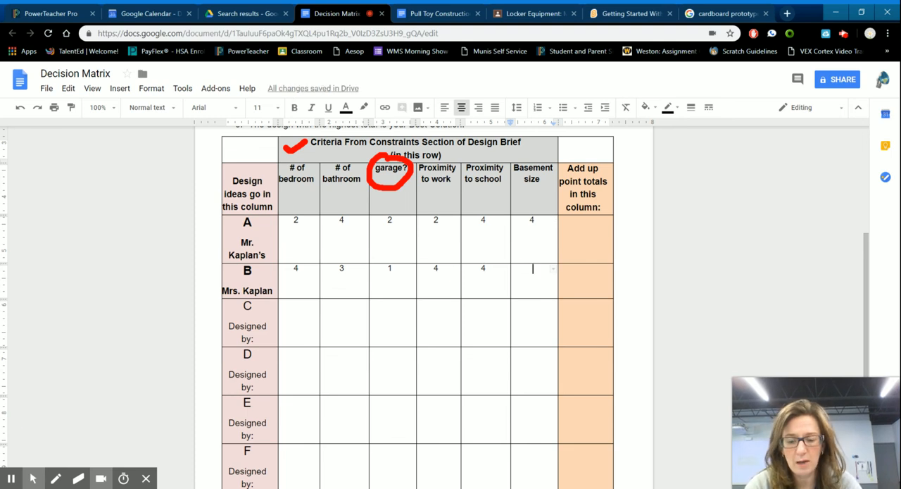
pyautogui.write('1')
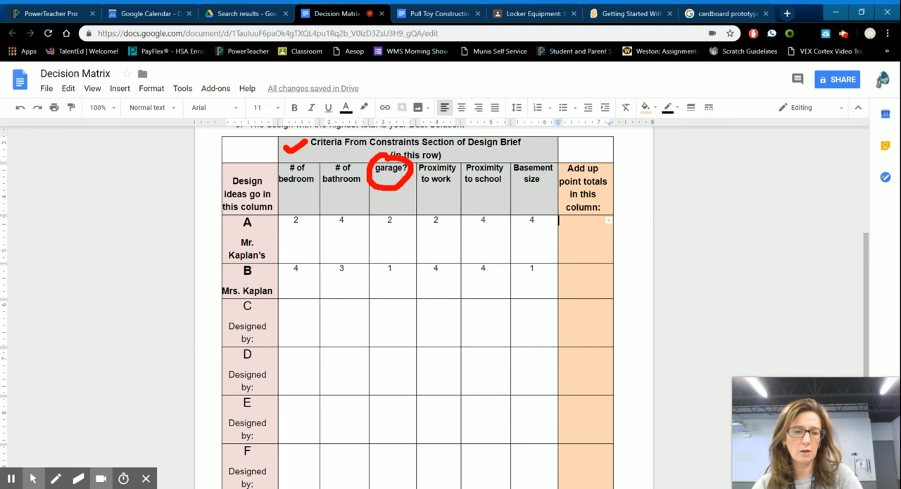
# Step: Enter point totals 18 for house A and 17 for house B
pyautogui.write('18')
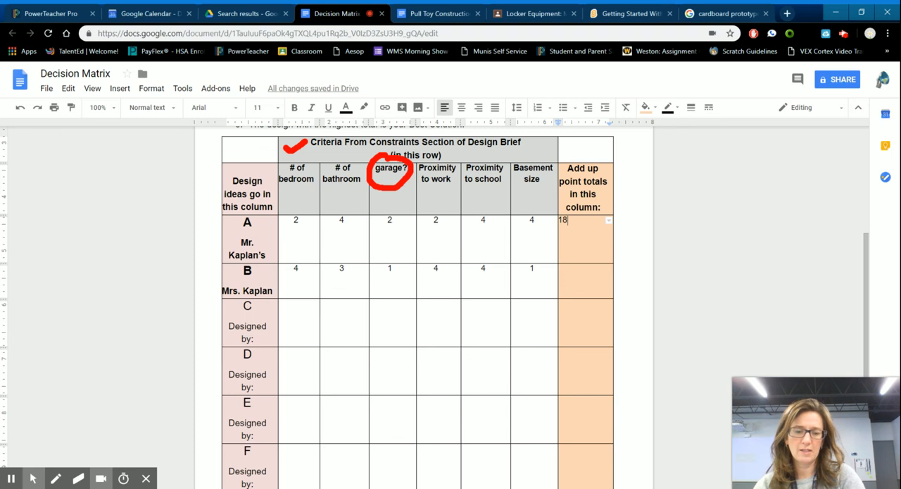
pyautogui.write('17')
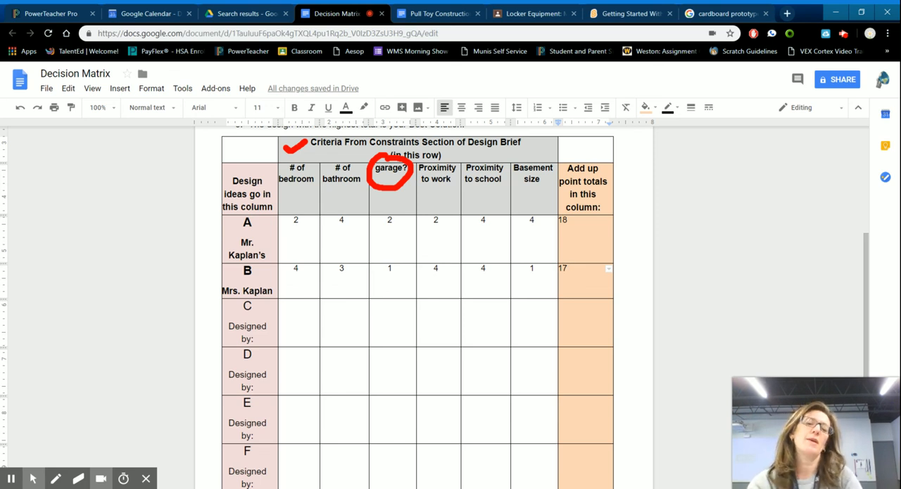
pyautogui.moveTo(120, 205)
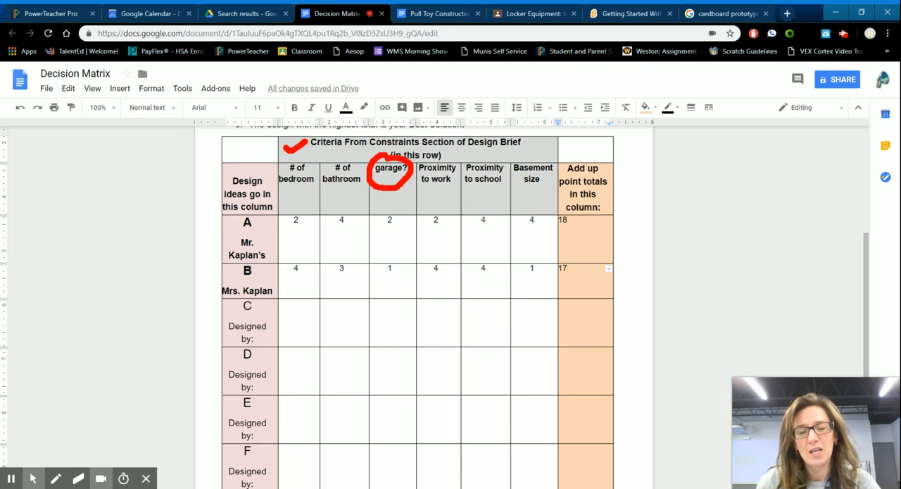
pyautogui.moveTo(148, 319)
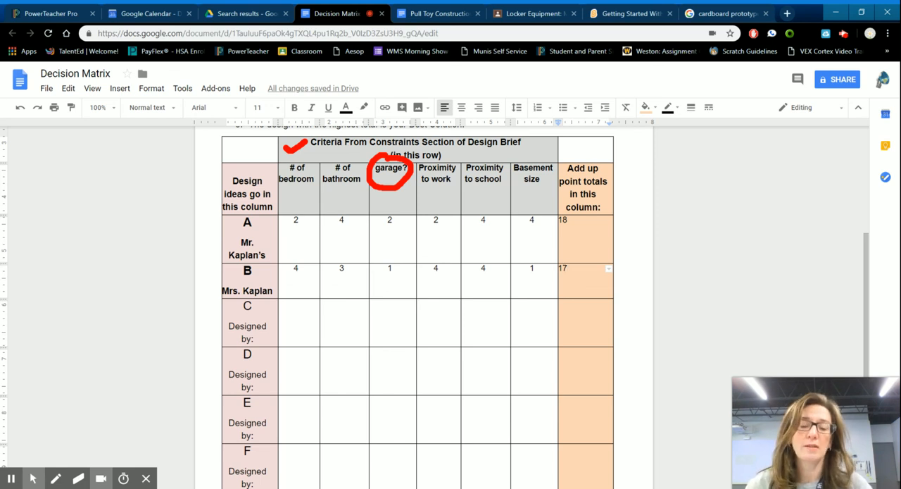
pyautogui.moveTo(173, 336)
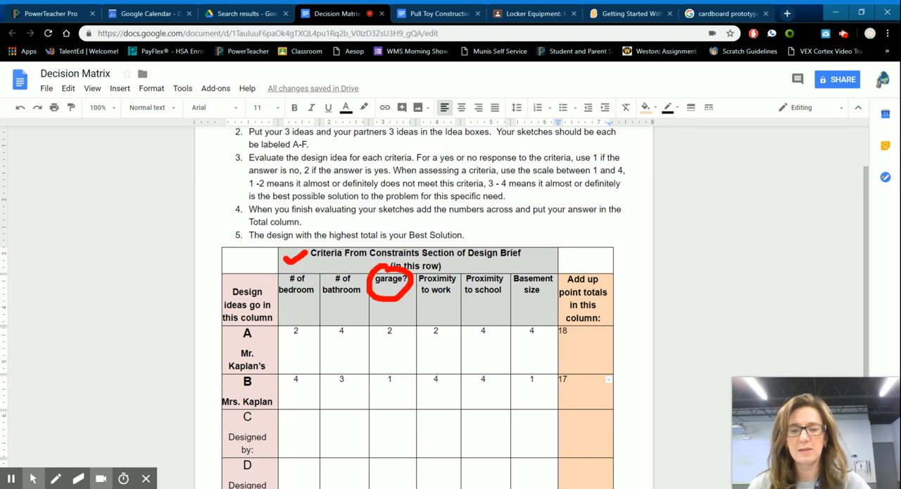
pyautogui.scroll(-3)
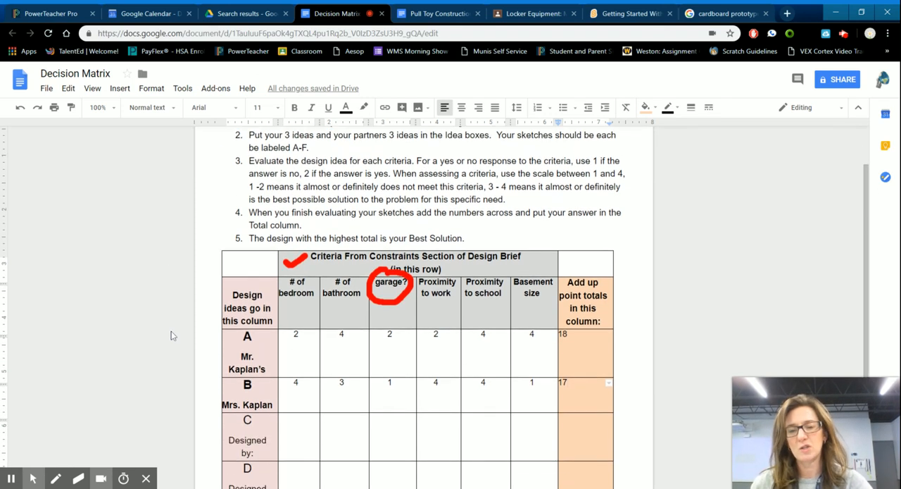
pyautogui.scroll(-3)
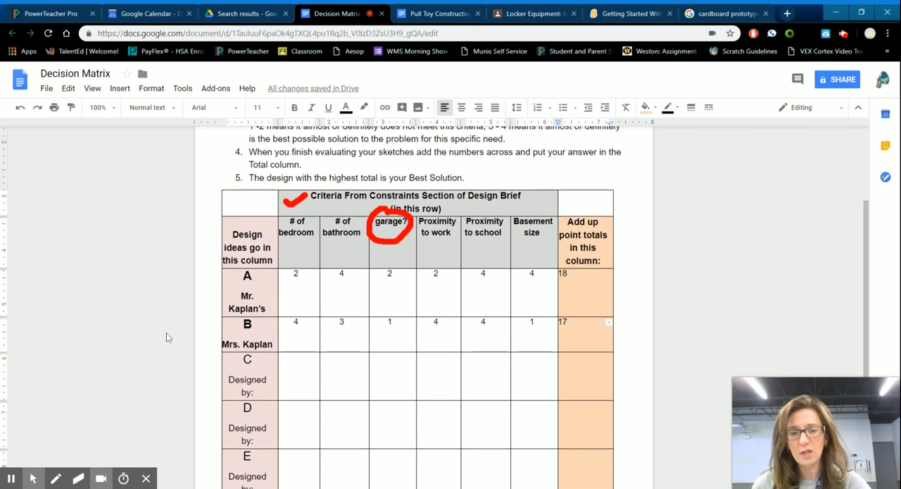